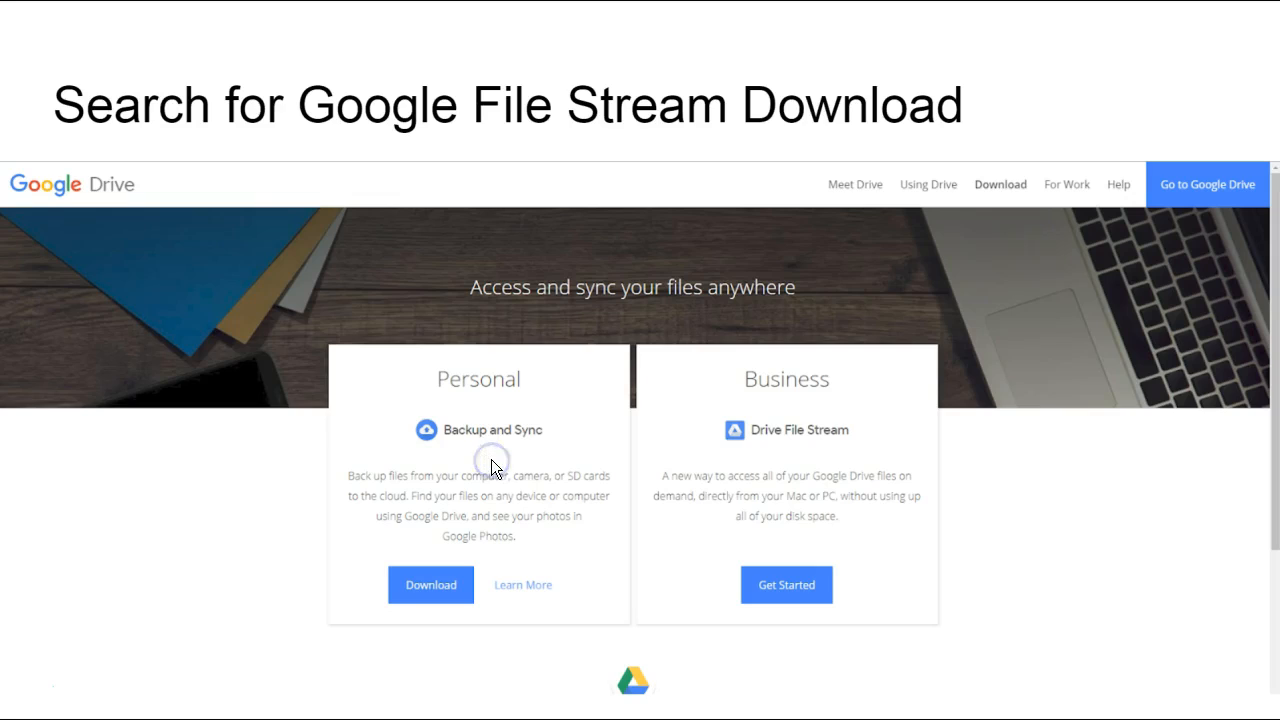
mouse_move(176, 480)
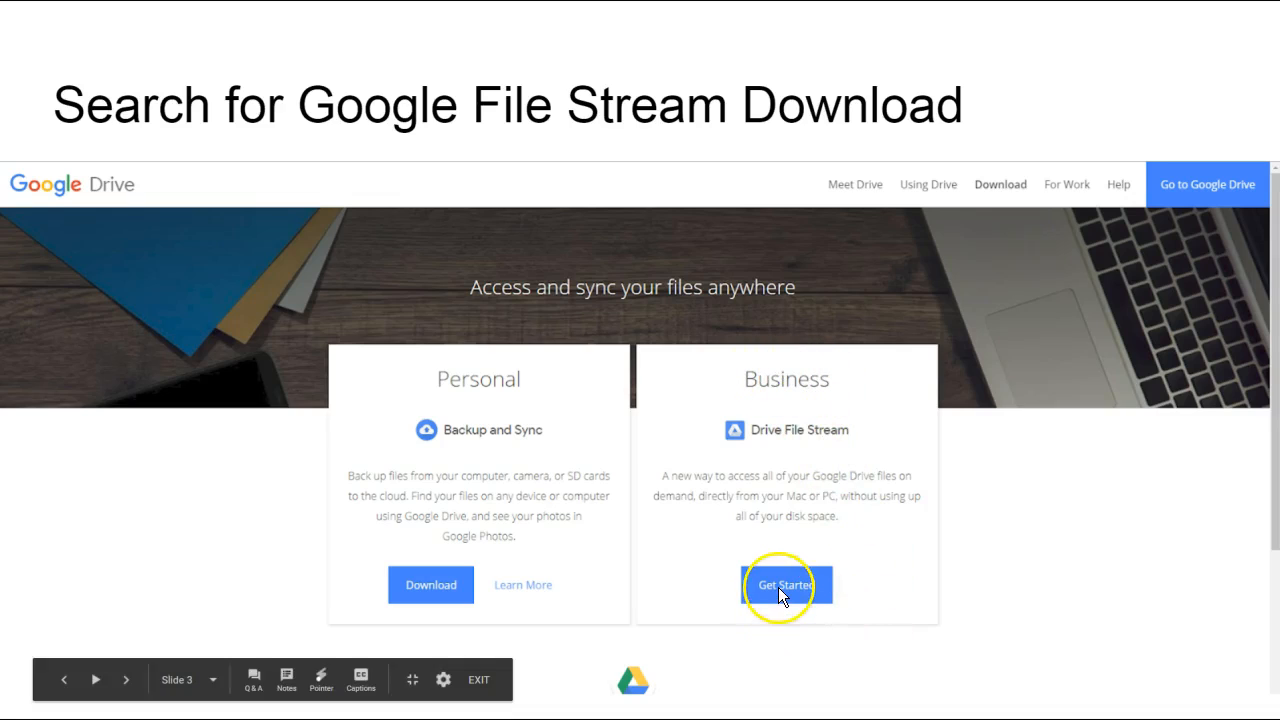
Step: Advance through the download slide to the 'Open the download' slide
click(786, 584)
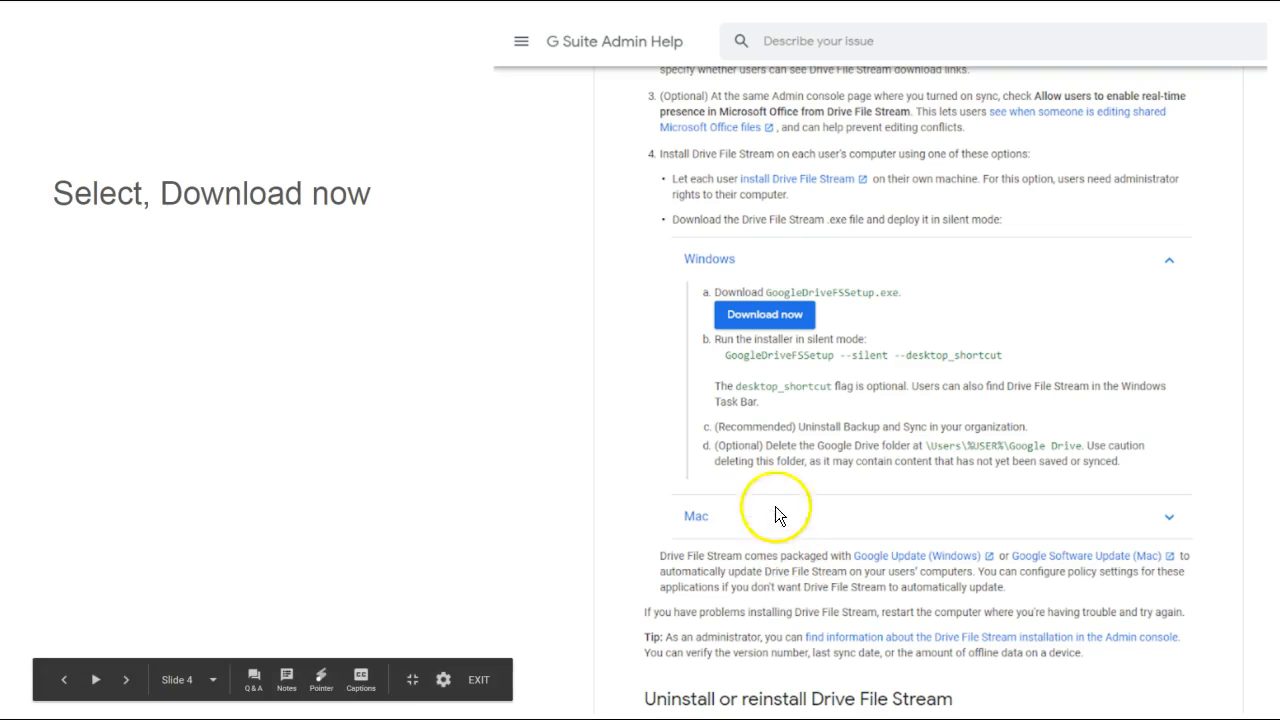
mouse_move(770, 388)
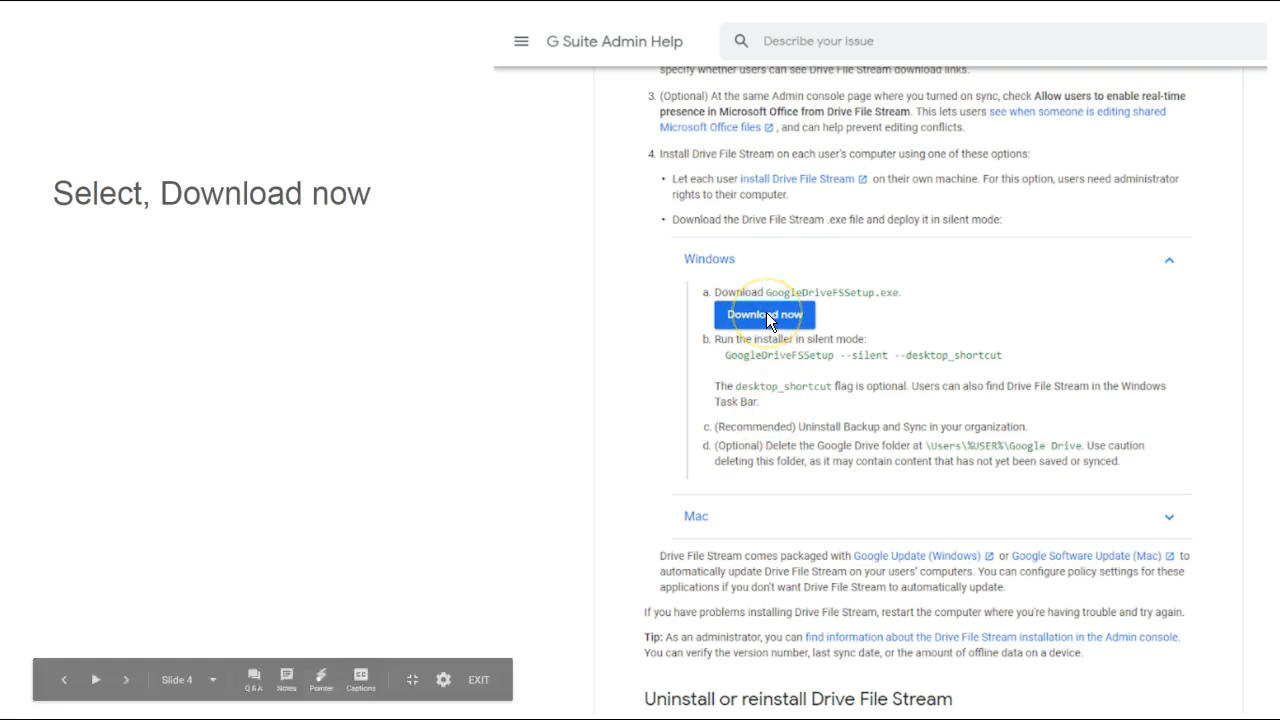
click(764, 314)
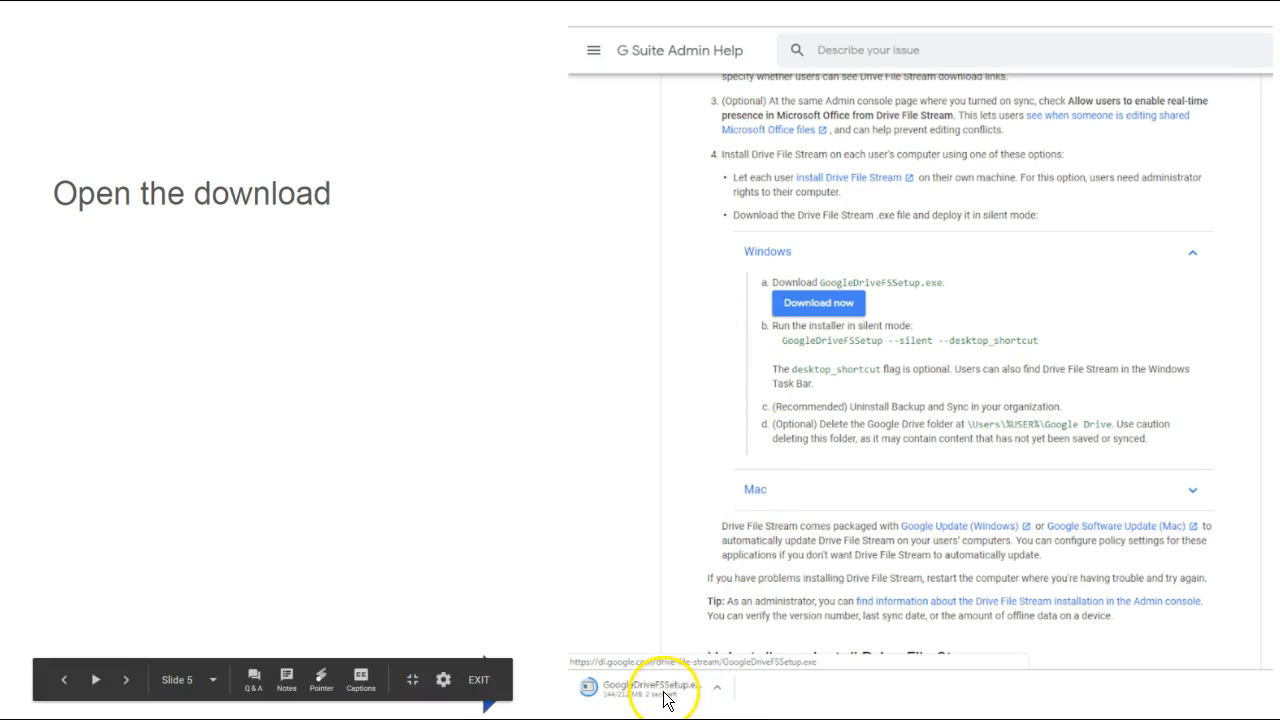
Step: Advance past the Run and Install prompt slides to the Drive File Stream sign-in slide
click(644, 688)
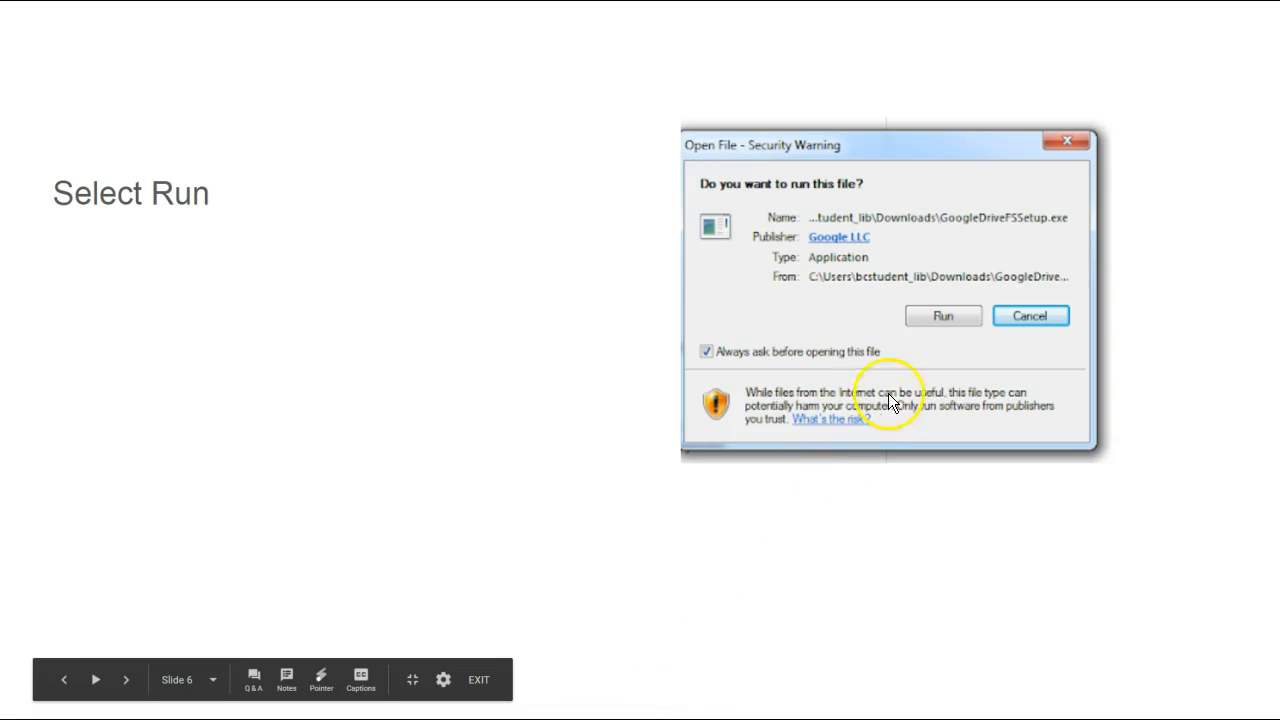
click(942, 316)
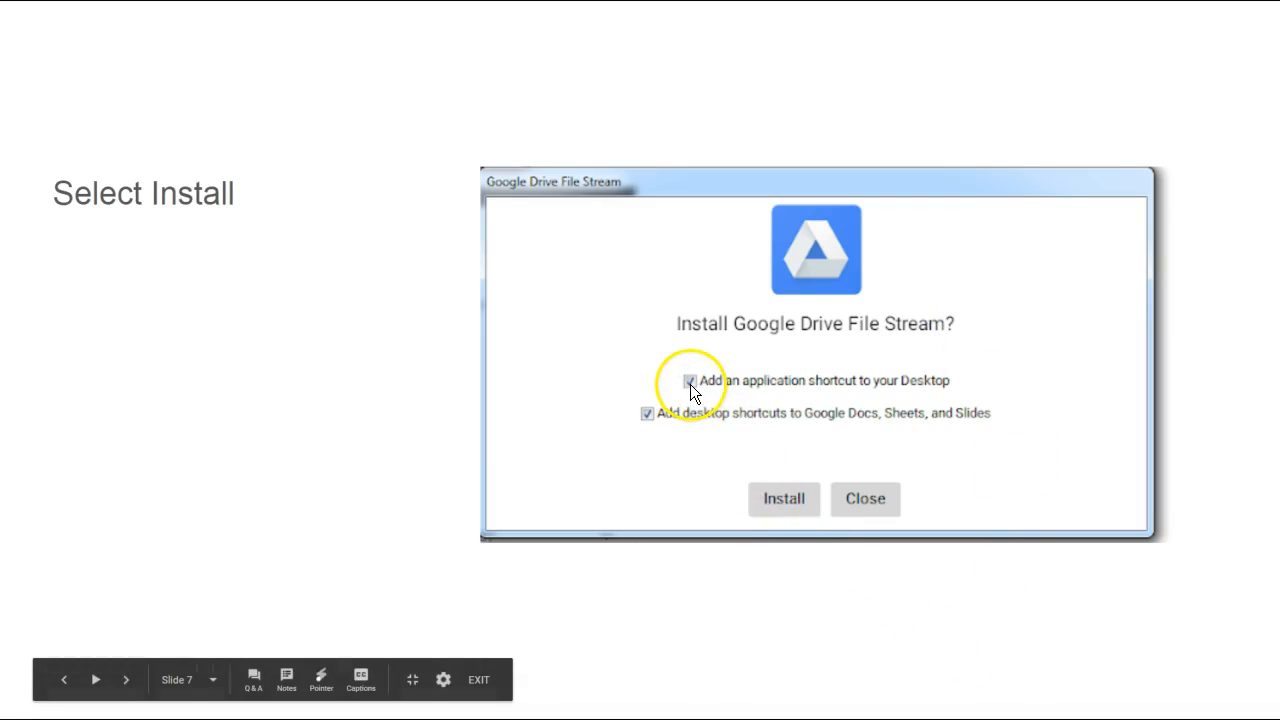
click(688, 380)
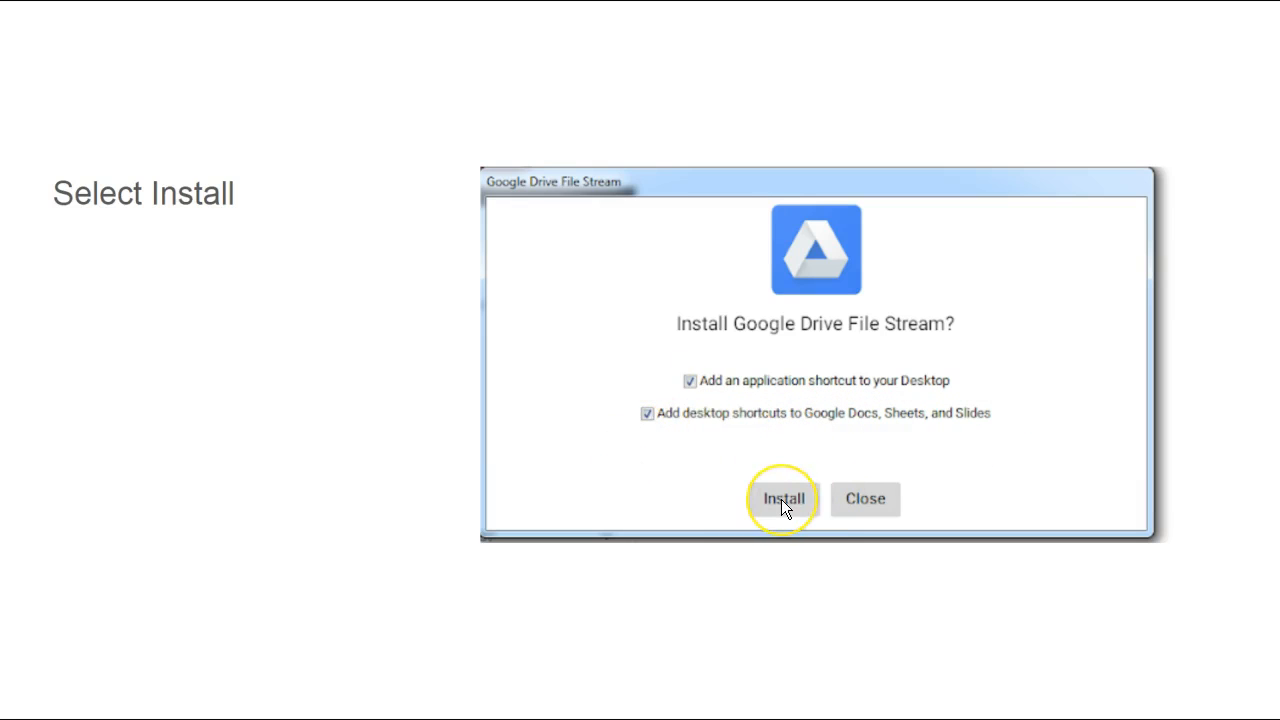
click(784, 498)
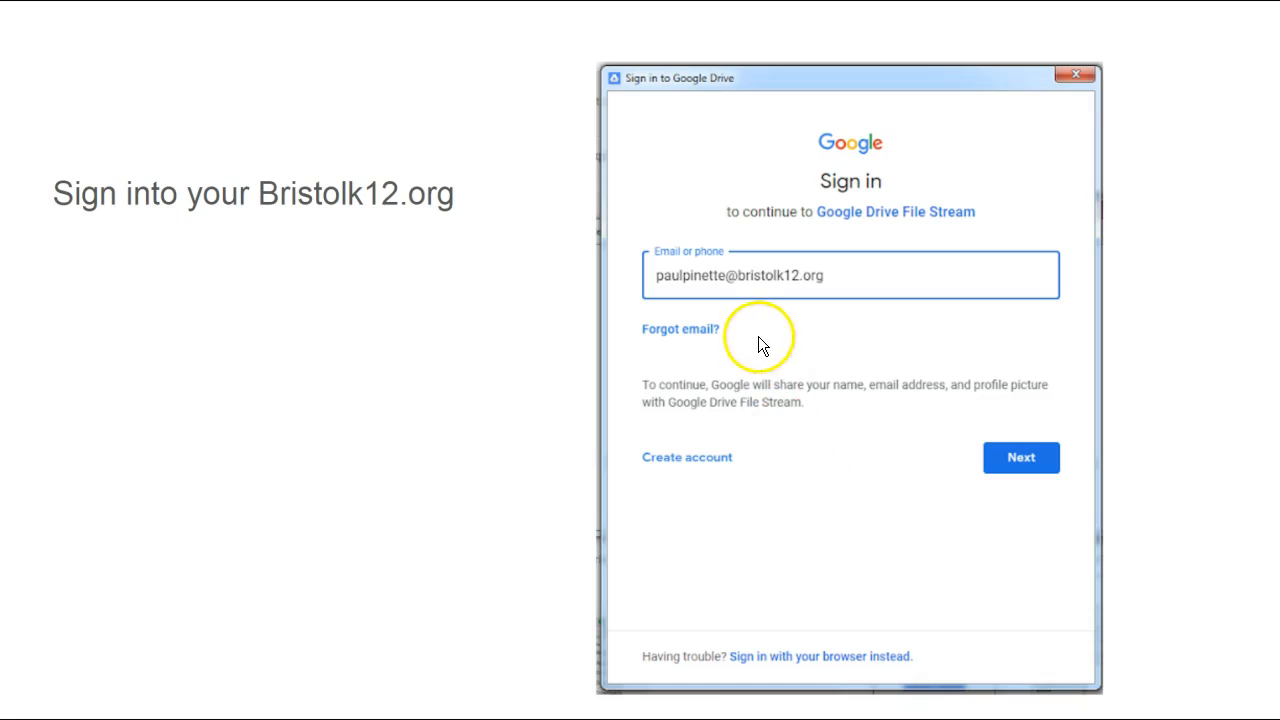
Step: Advance through the password, tutorial and Close slides to the Libraries Explorer slide
click(1020, 456)
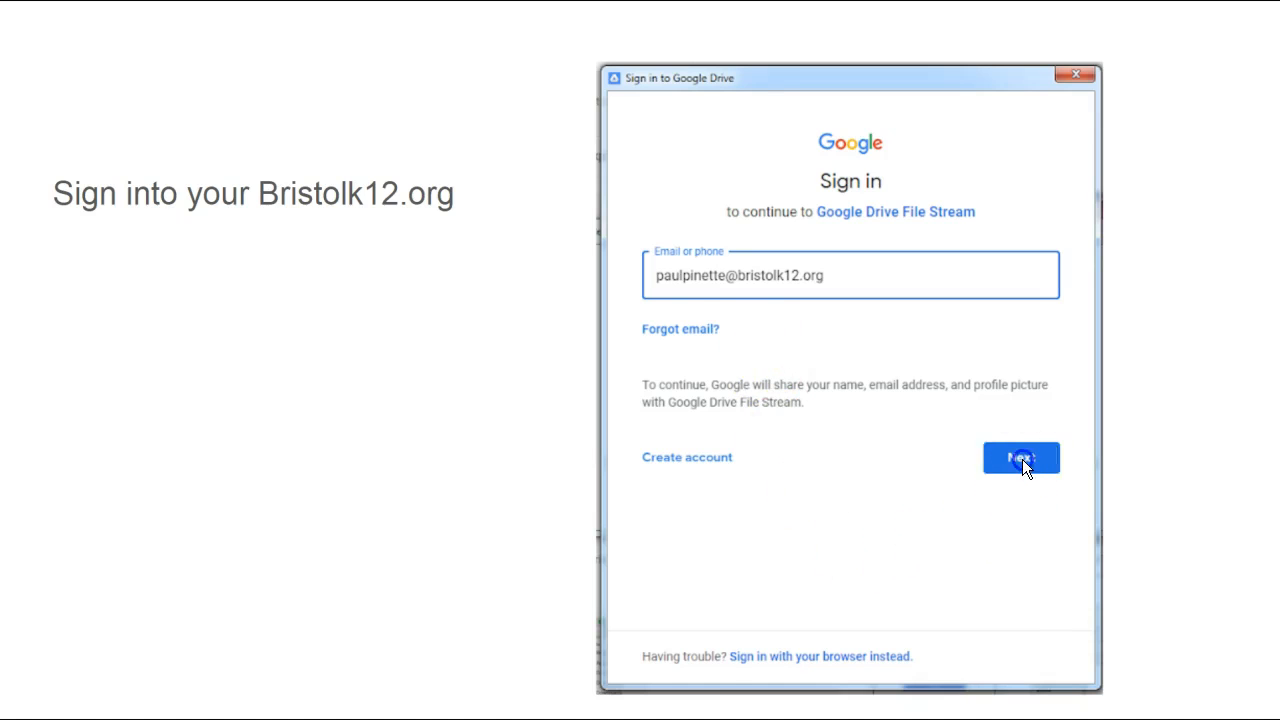
click(1020, 456)
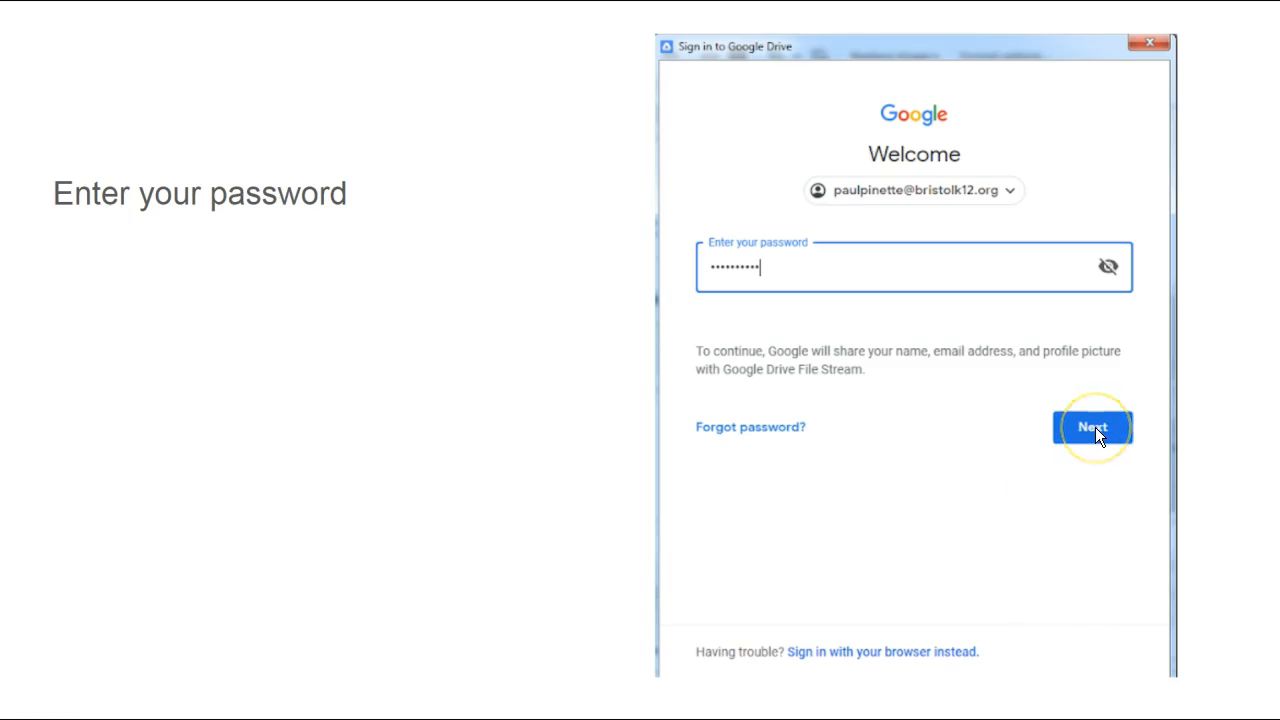
click(1092, 428)
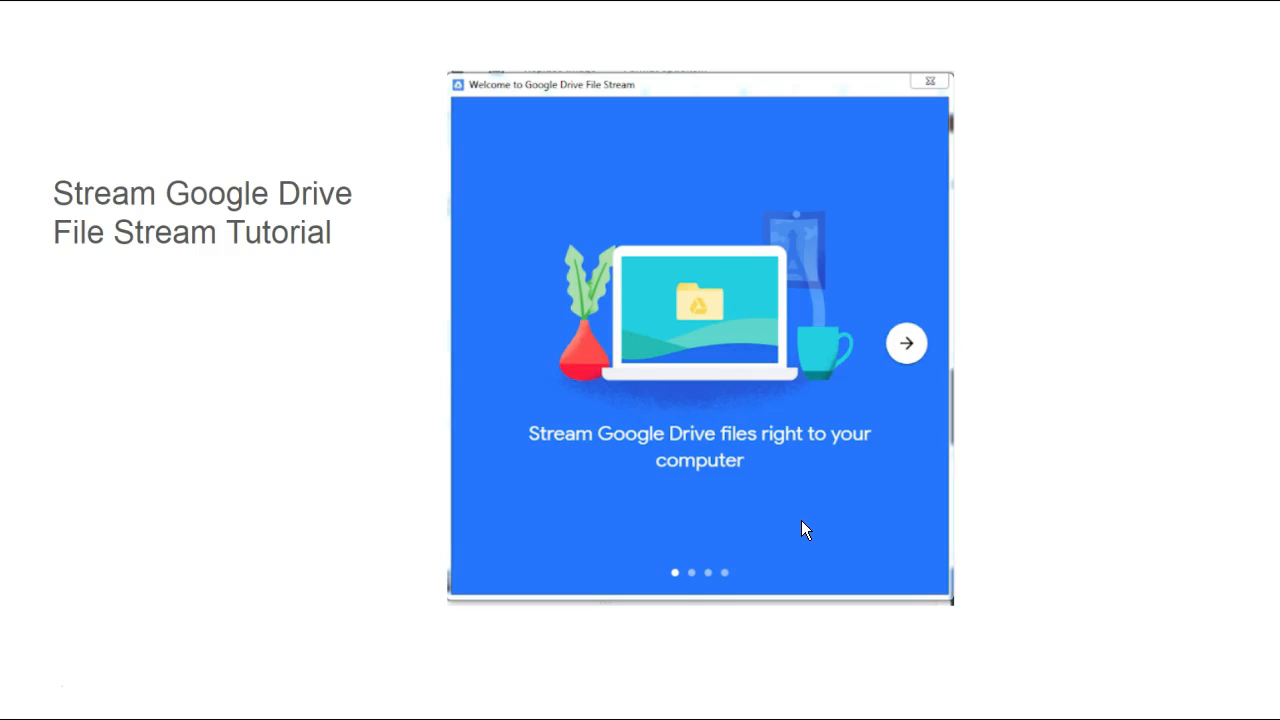
mouse_move(800, 516)
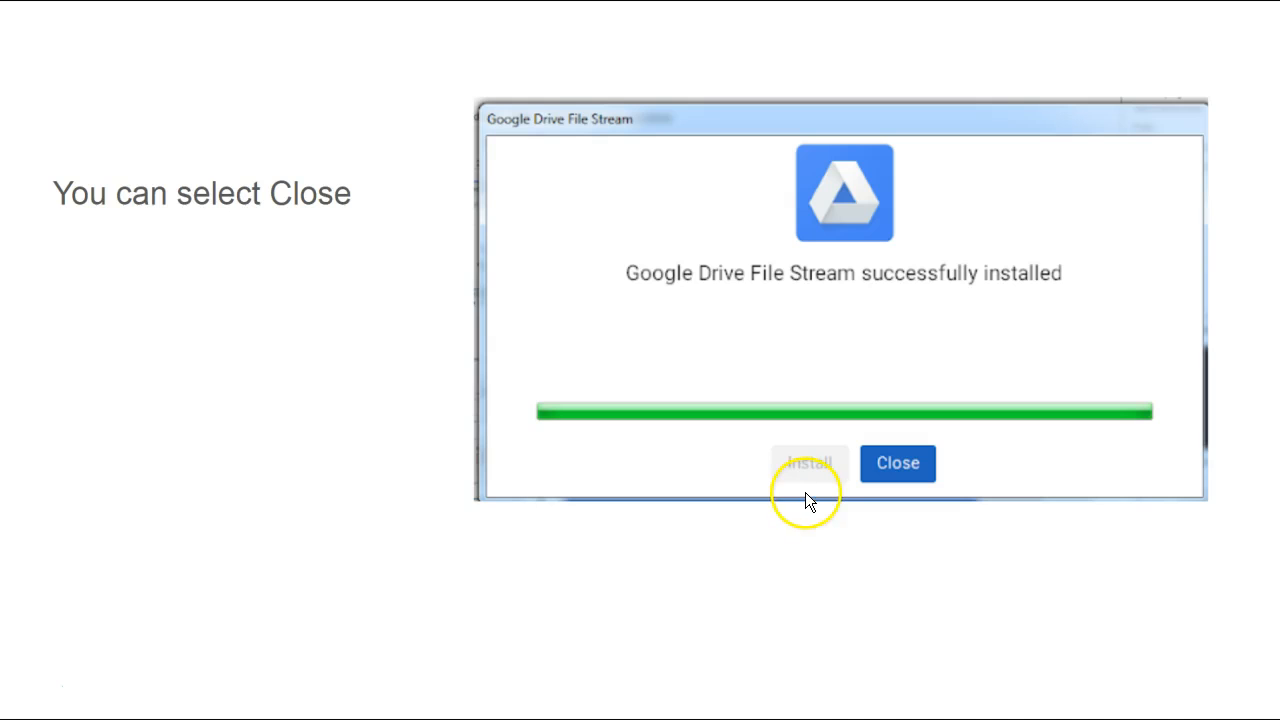
mouse_move(680, 470)
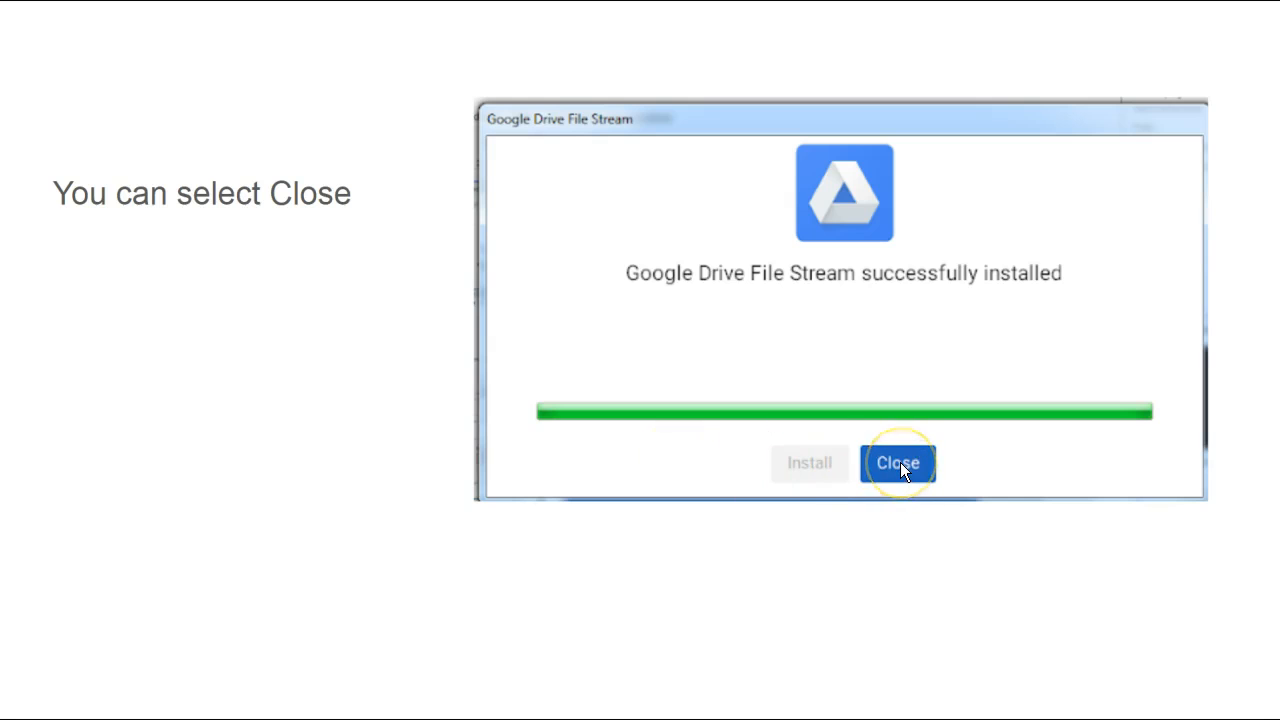
click(896, 462)
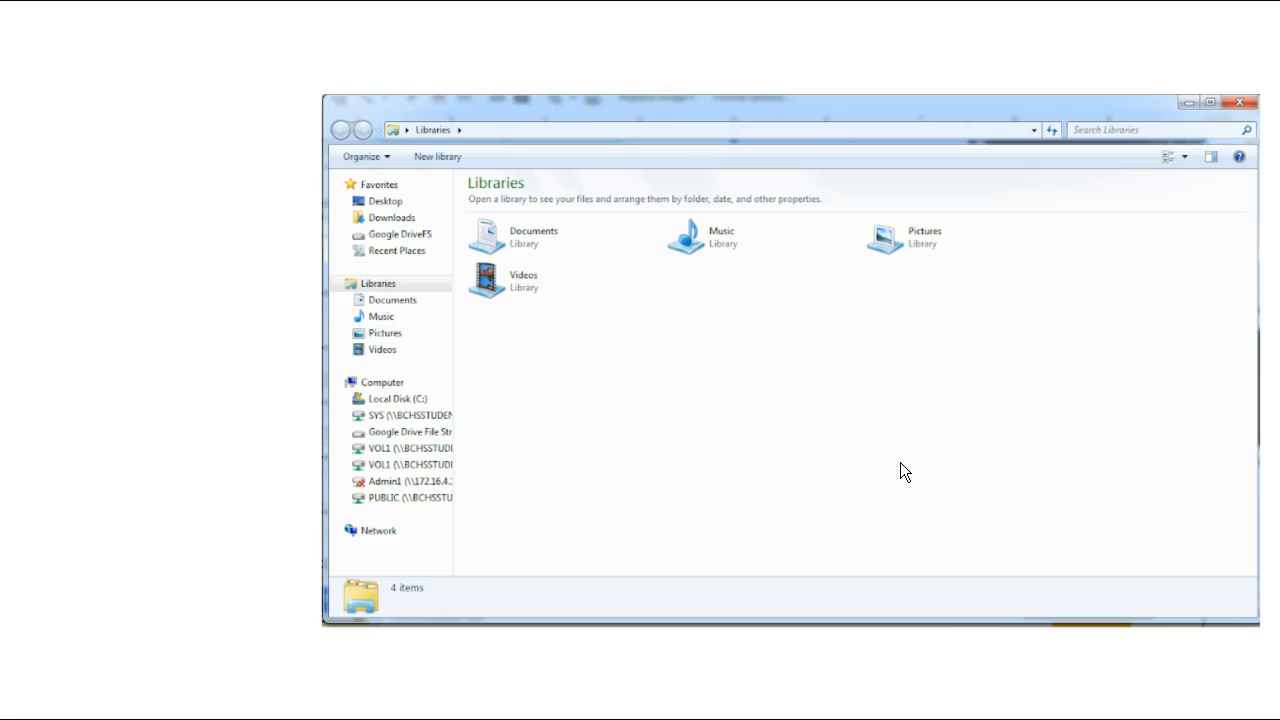
Step: Exit the slideshow back to the Google File Stream presentation editor
click(724, 496)
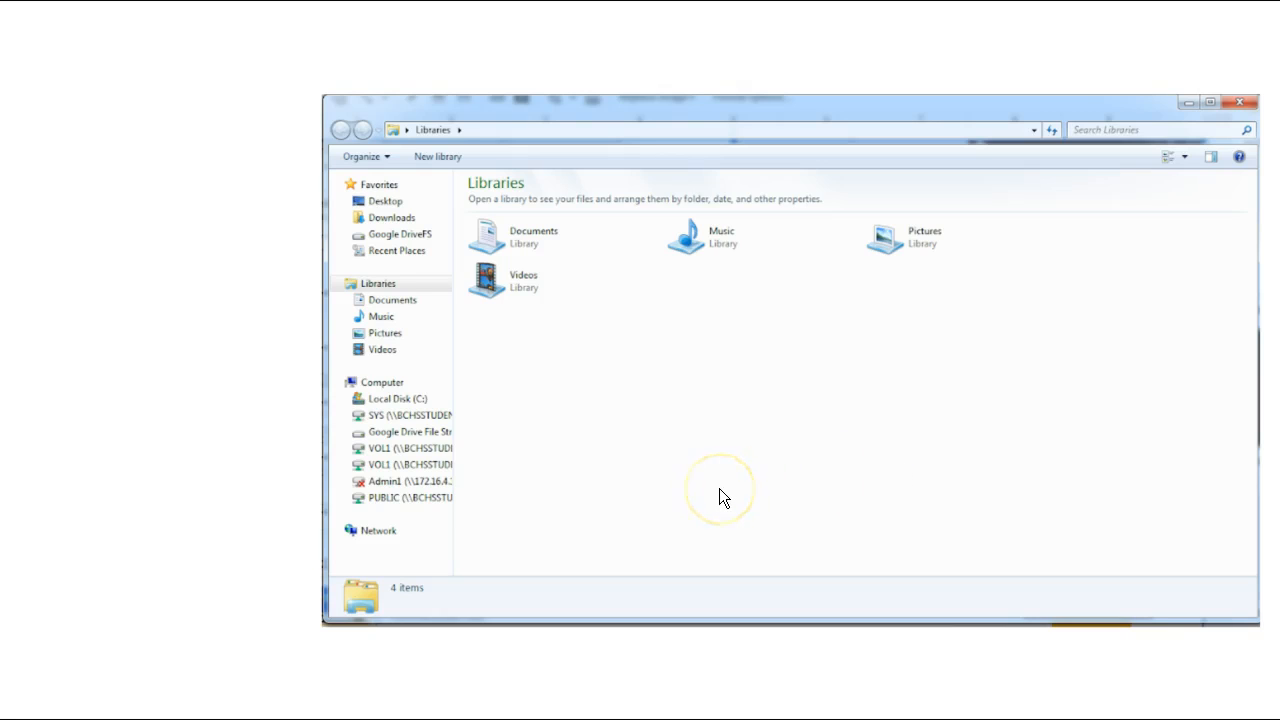
mouse_move(716, 492)
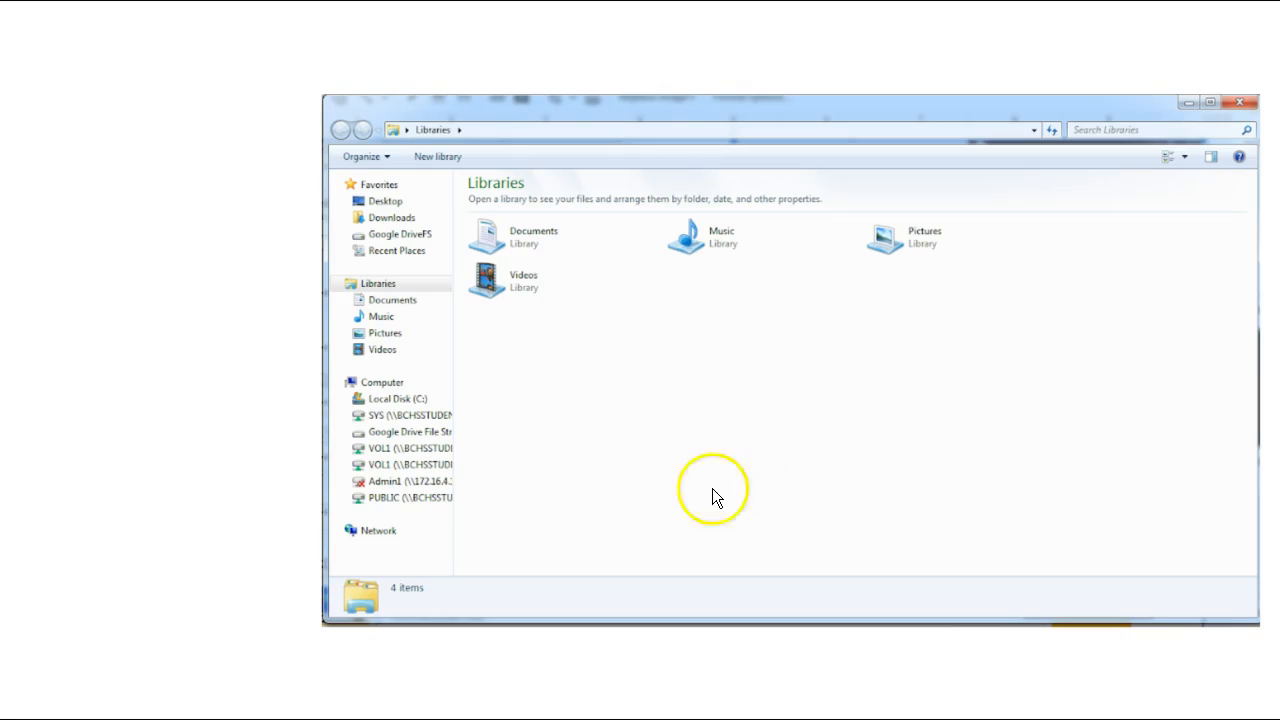
mouse_move(478, 408)
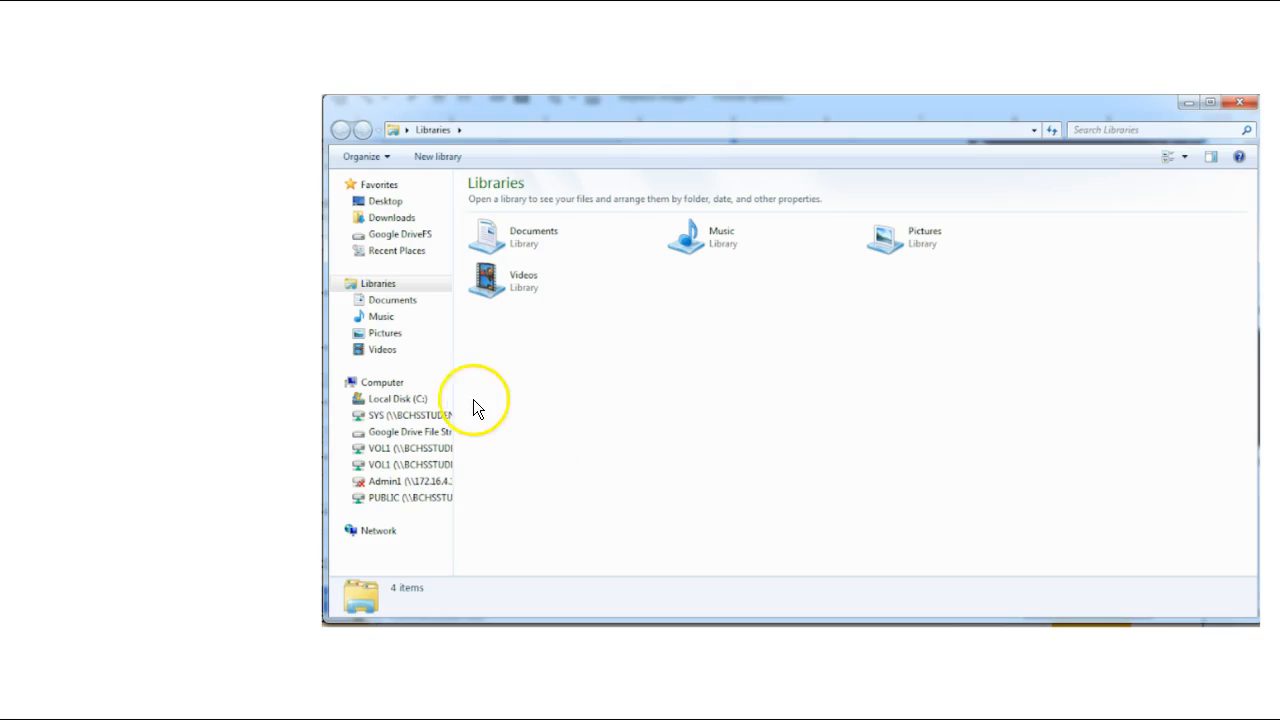
mouse_move(404, 248)
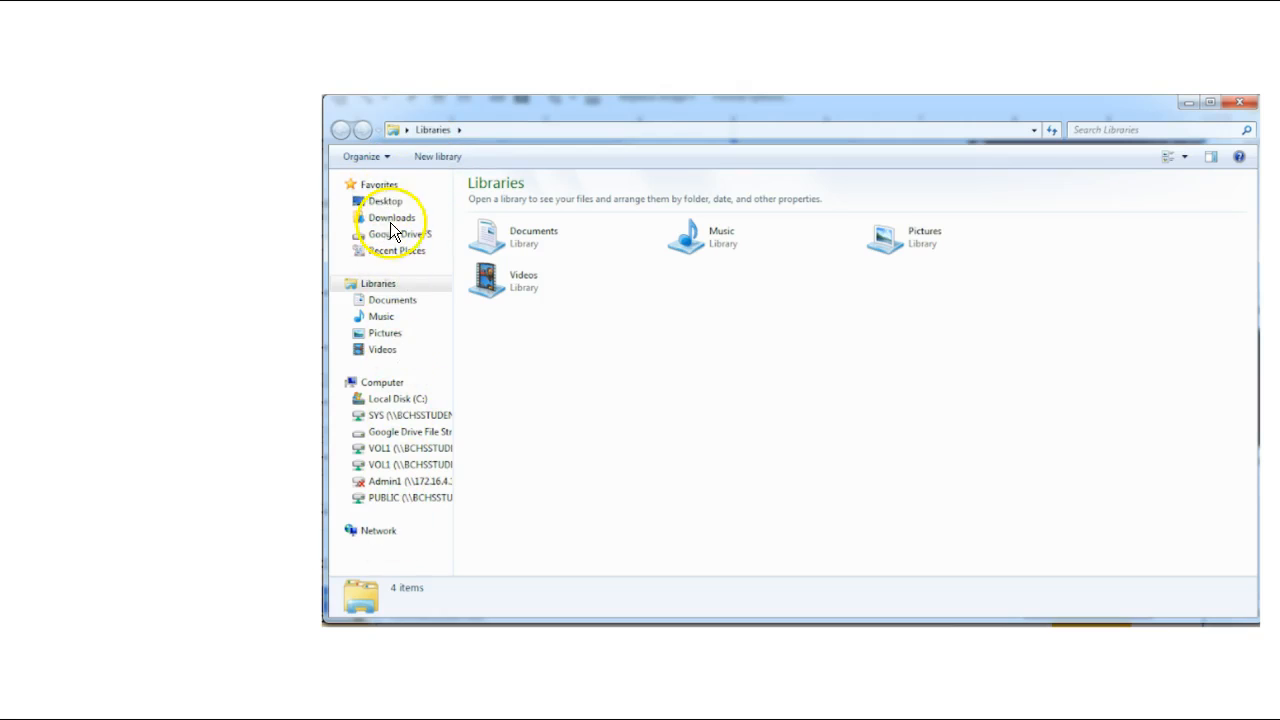
mouse_move(764, 482)
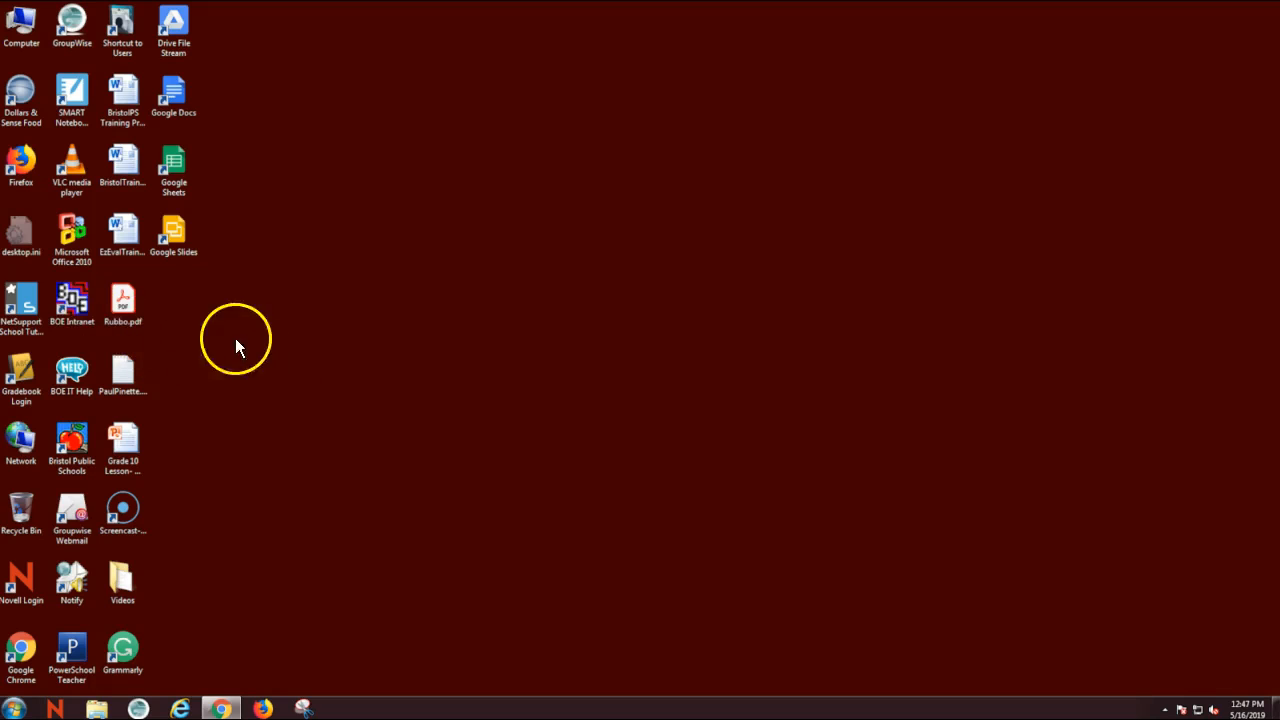
mouse_move(172, 182)
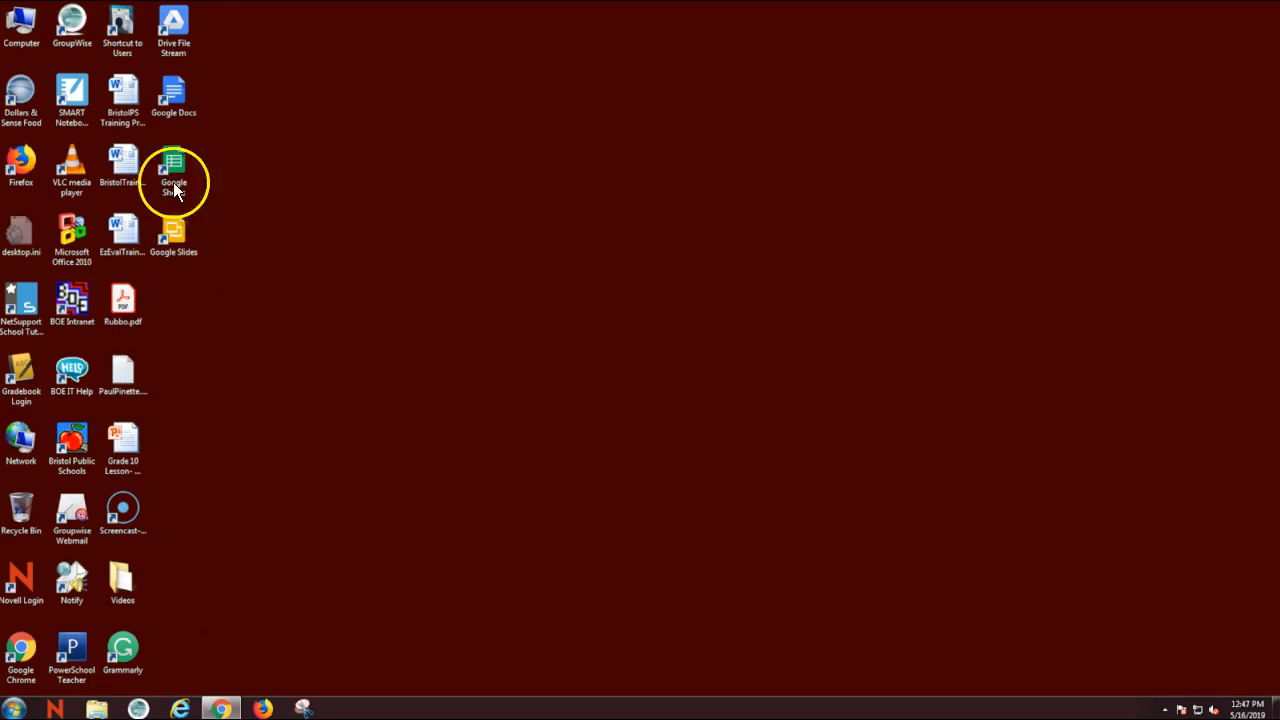
mouse_move(218, 104)
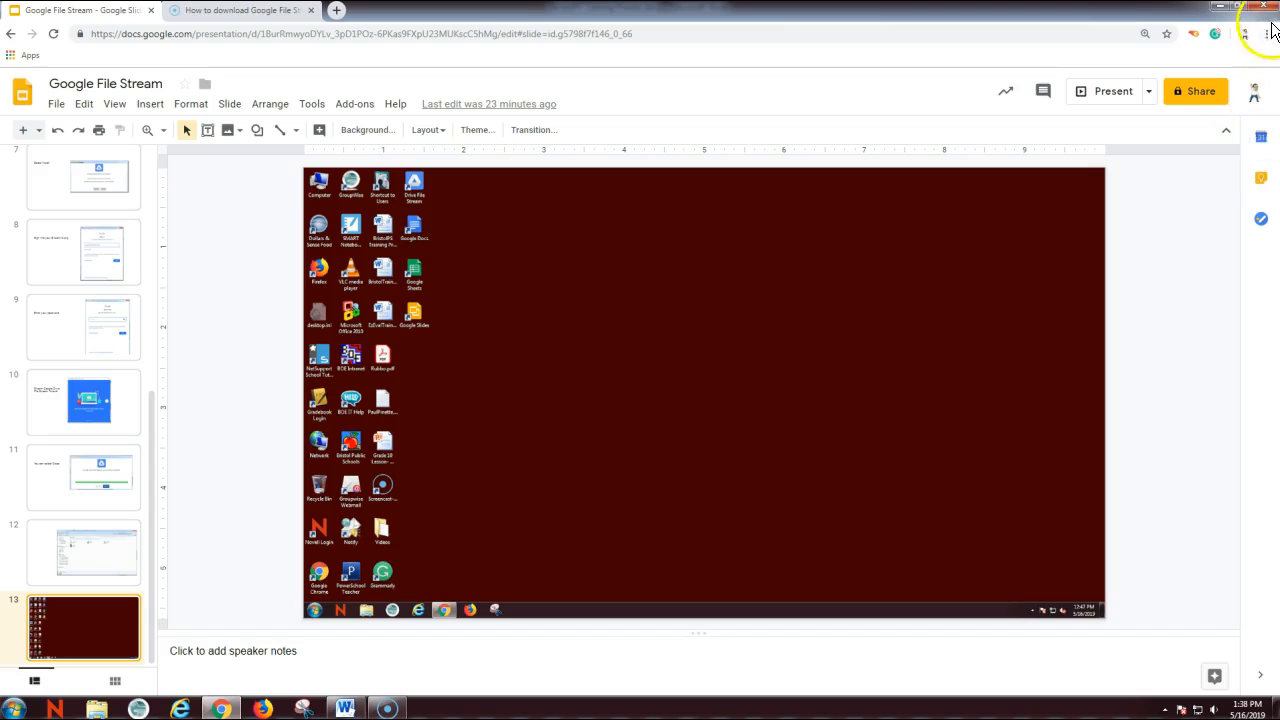
Step: Switch to the BristolPS Training Process document and start Save As from the File menu
click(344, 708)
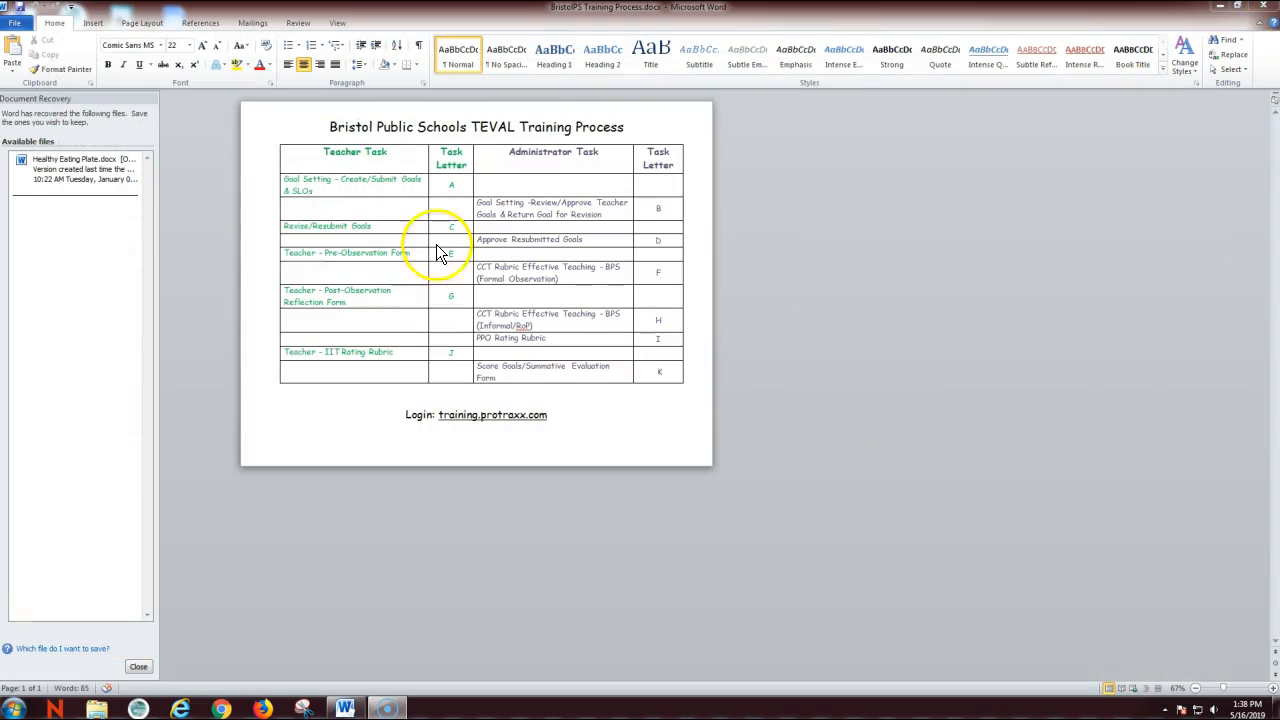
mouse_move(472, 636)
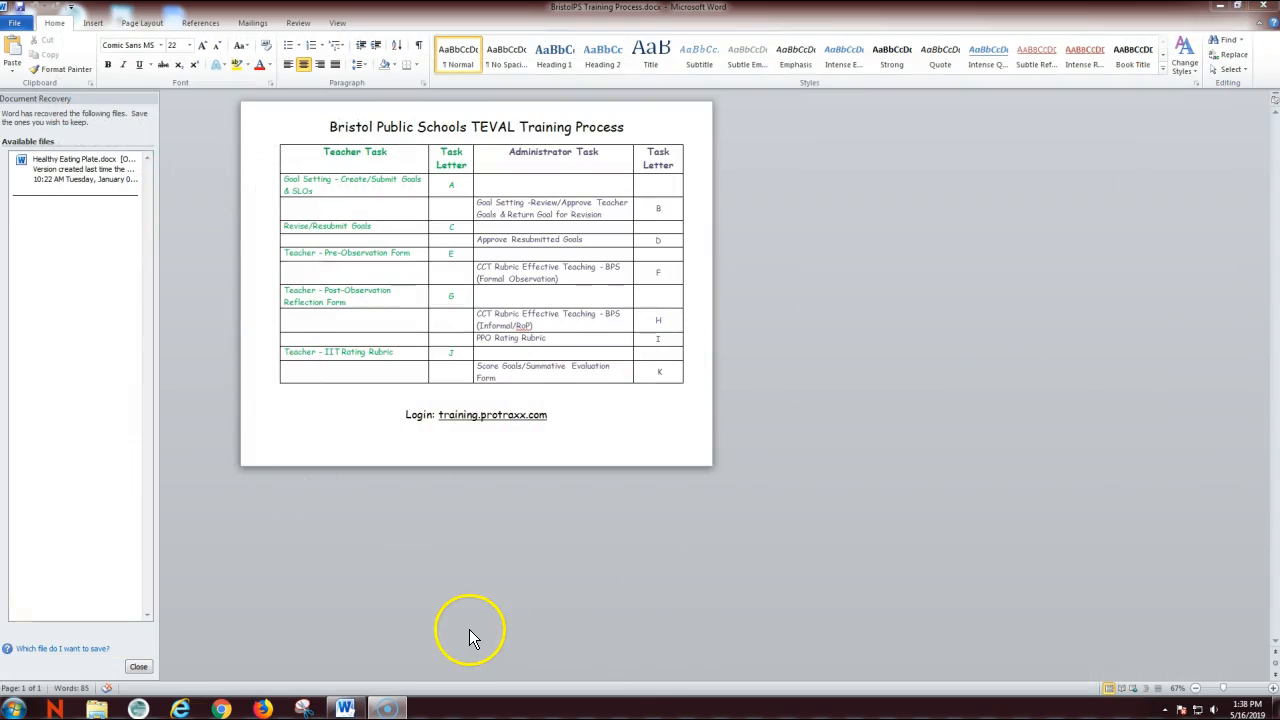
mouse_move(372, 578)
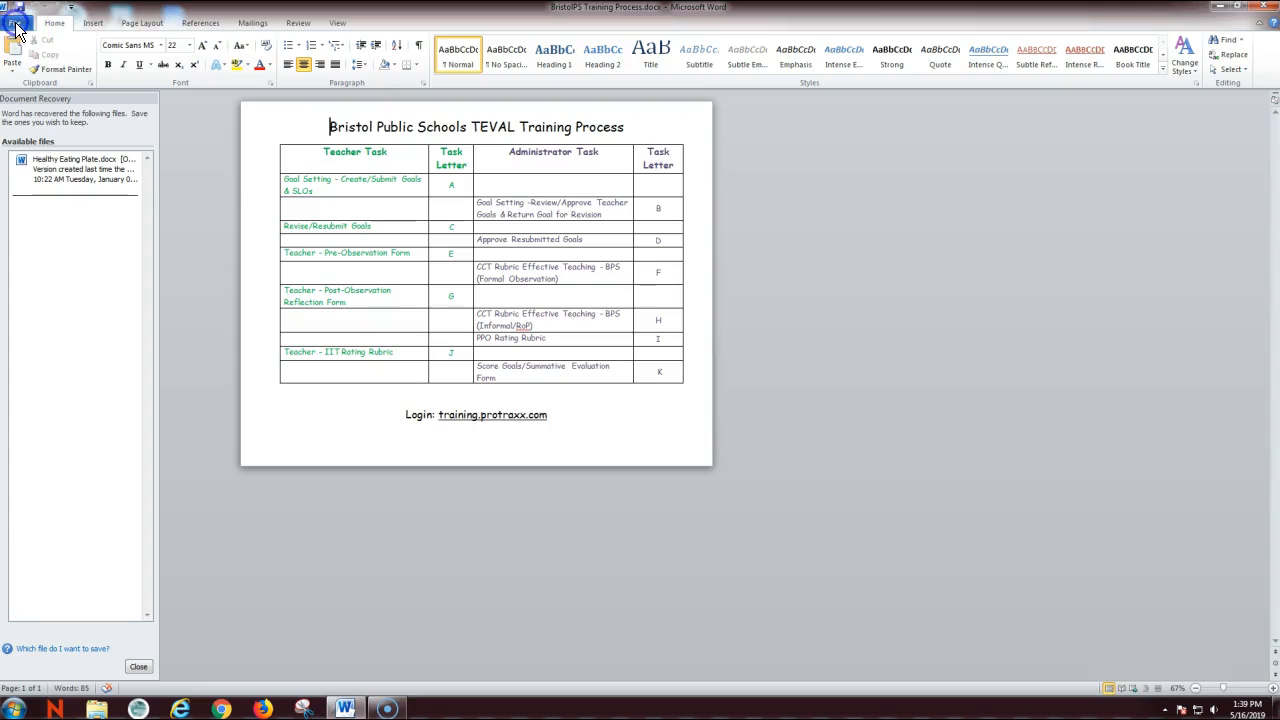
click(16, 22)
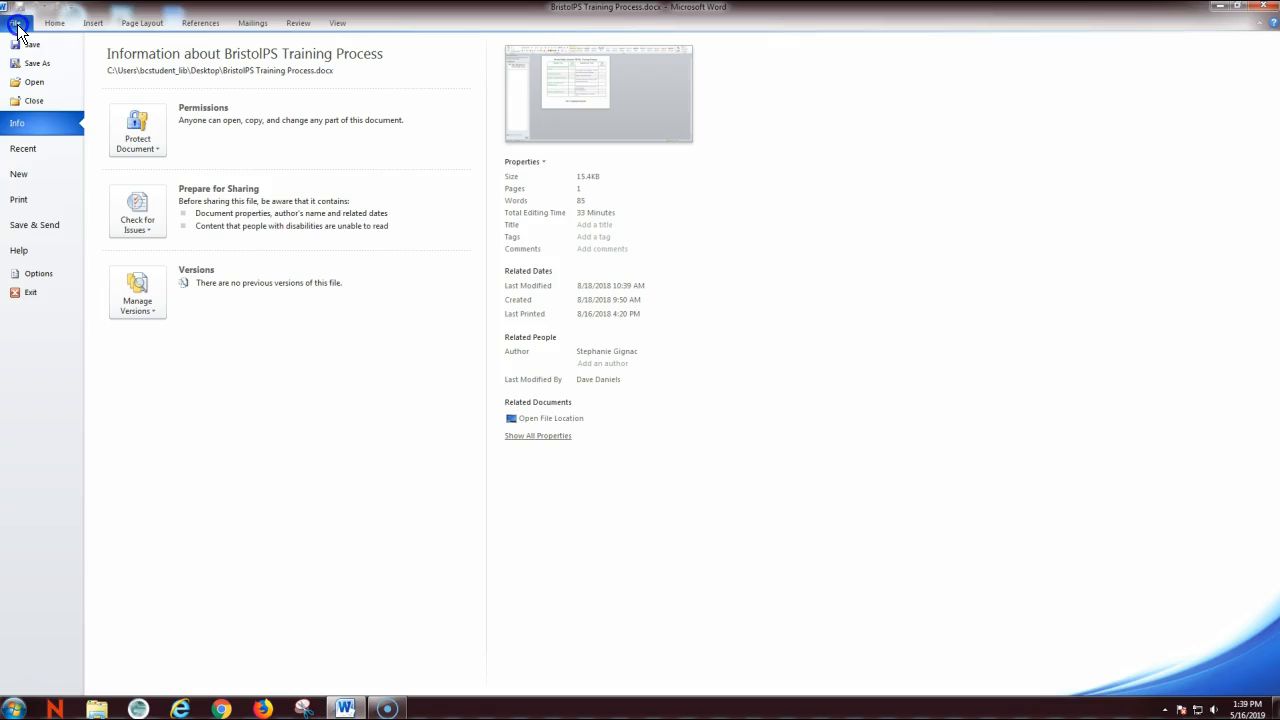
click(16, 24)
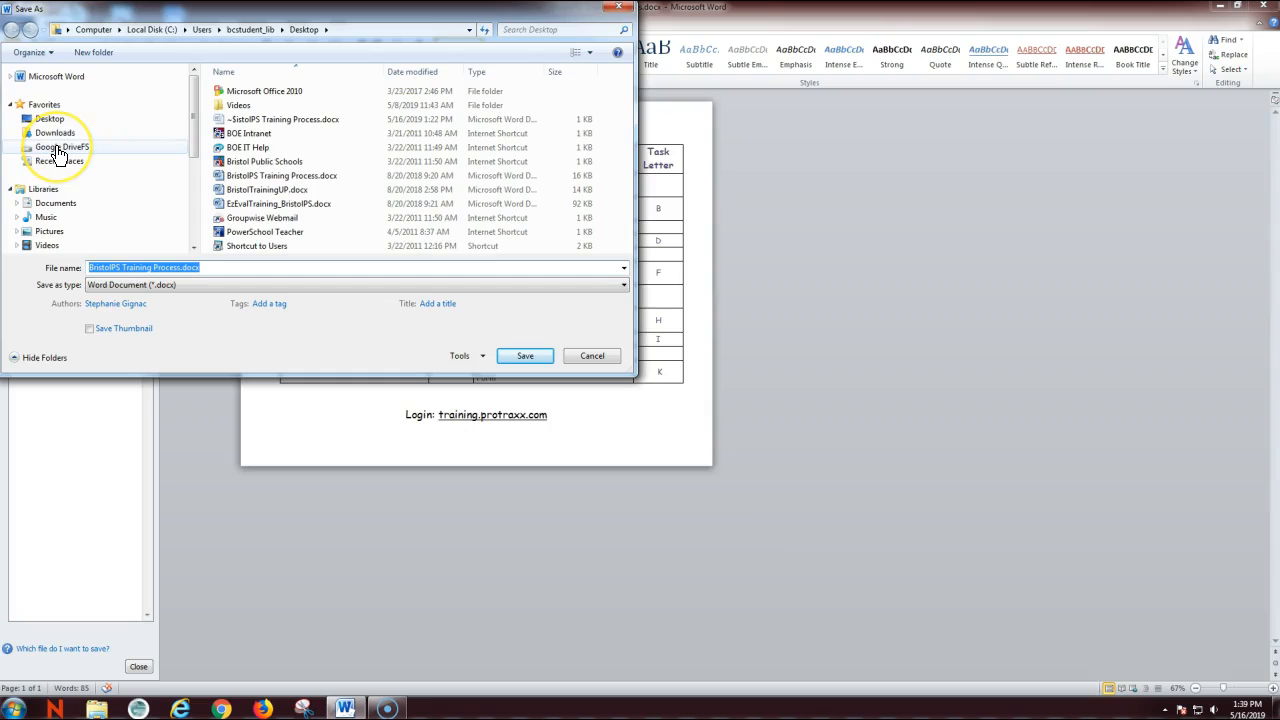
Step: Browse the Google DriveFS drive and enter its My Drive folder
click(62, 148)
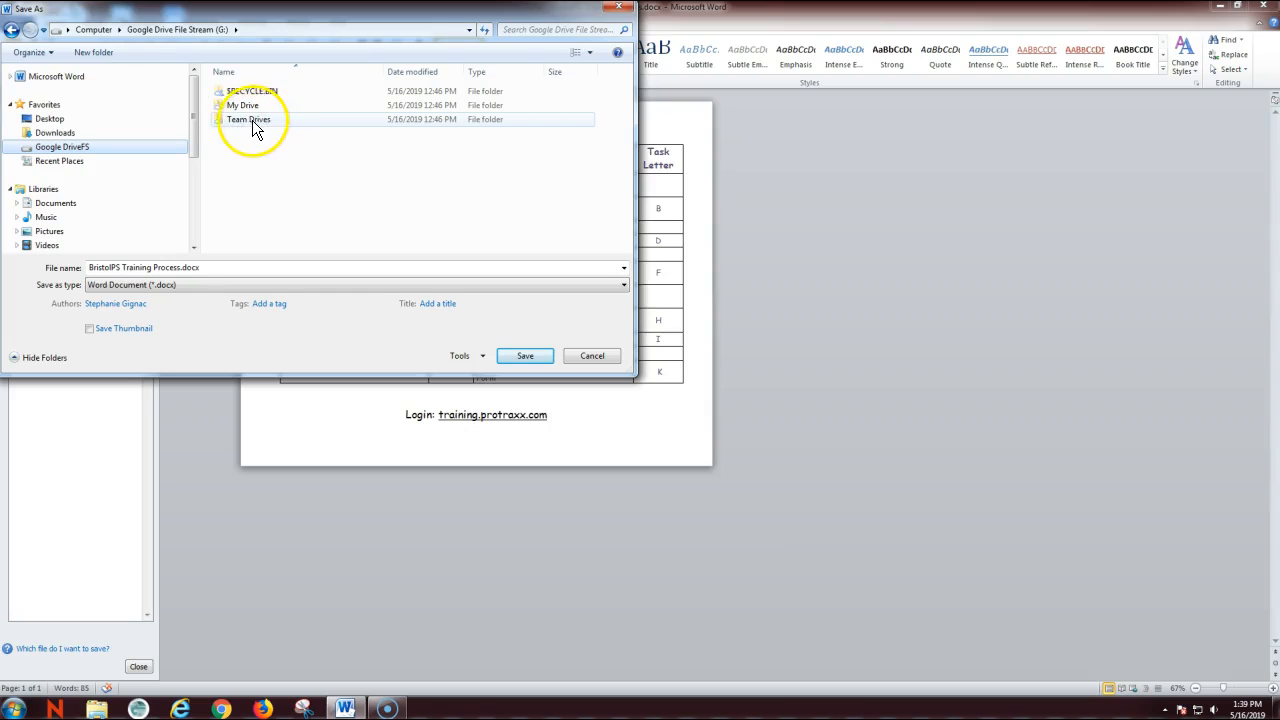
mouse_move(244, 104)
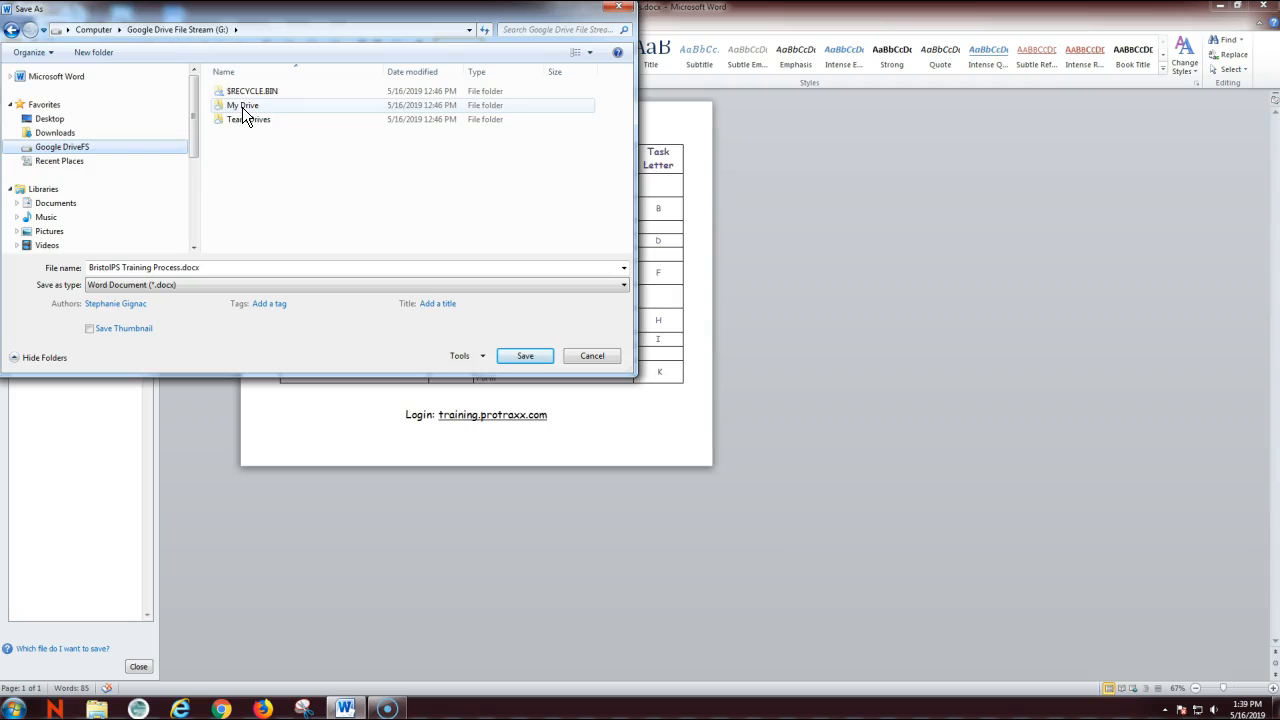
double_click(242, 104)
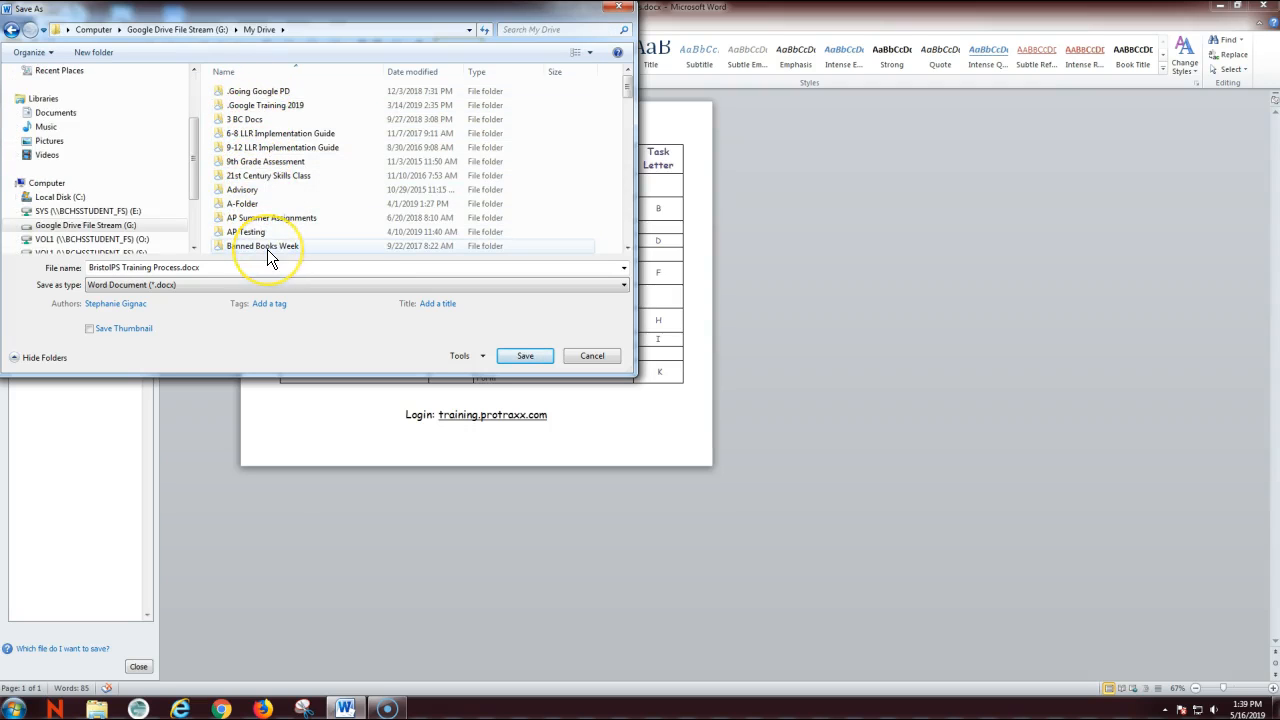
mouse_move(264, 246)
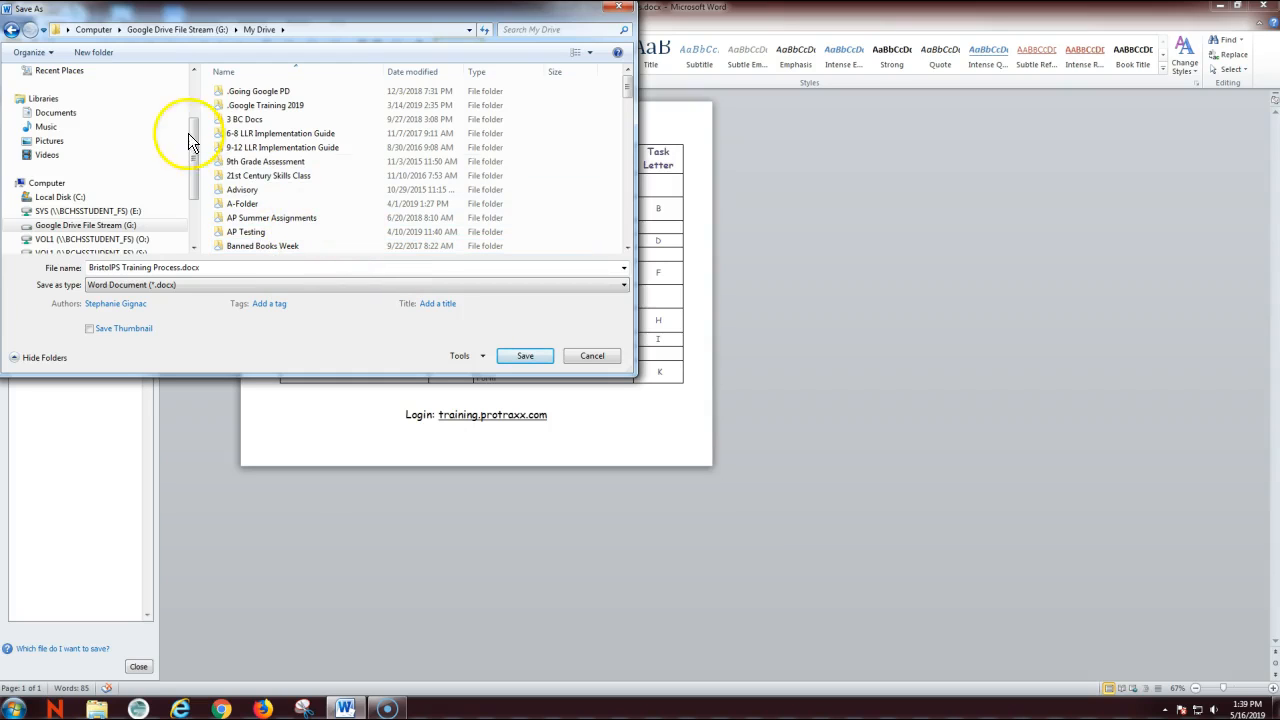
mouse_move(92, 52)
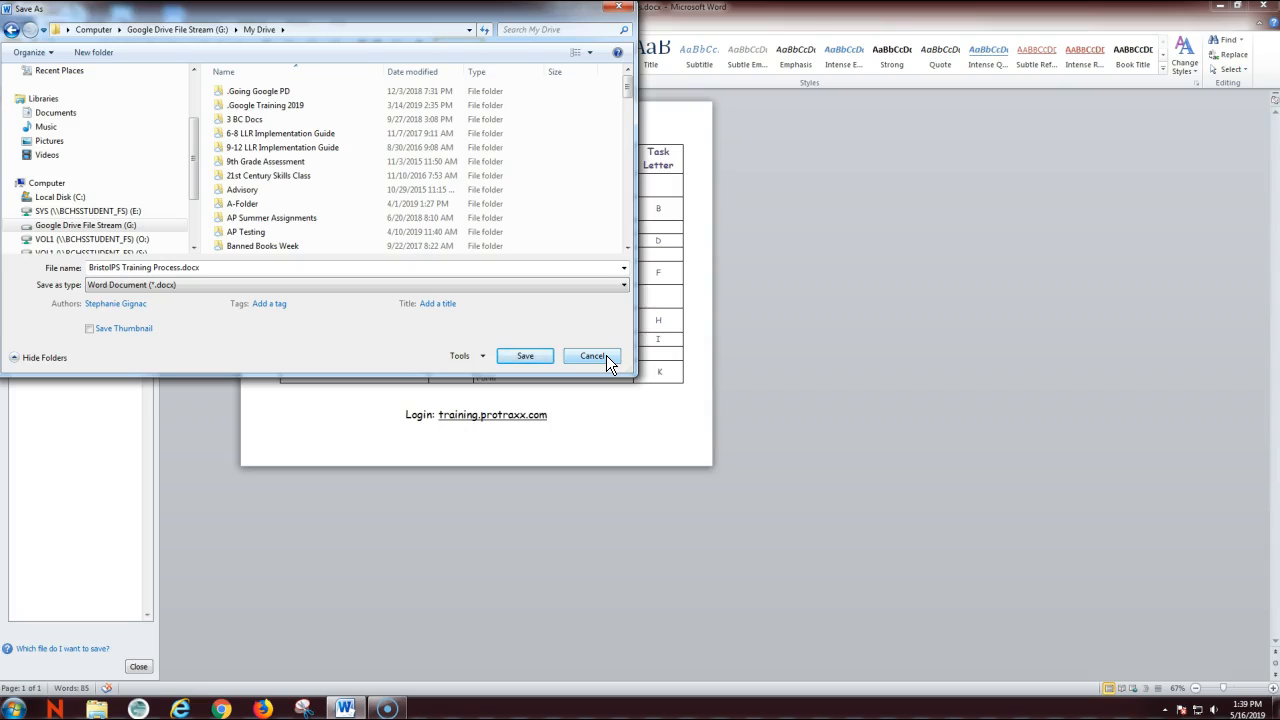
Step: Cancel the Save As dialog, returning to the document unsaved
click(592, 356)
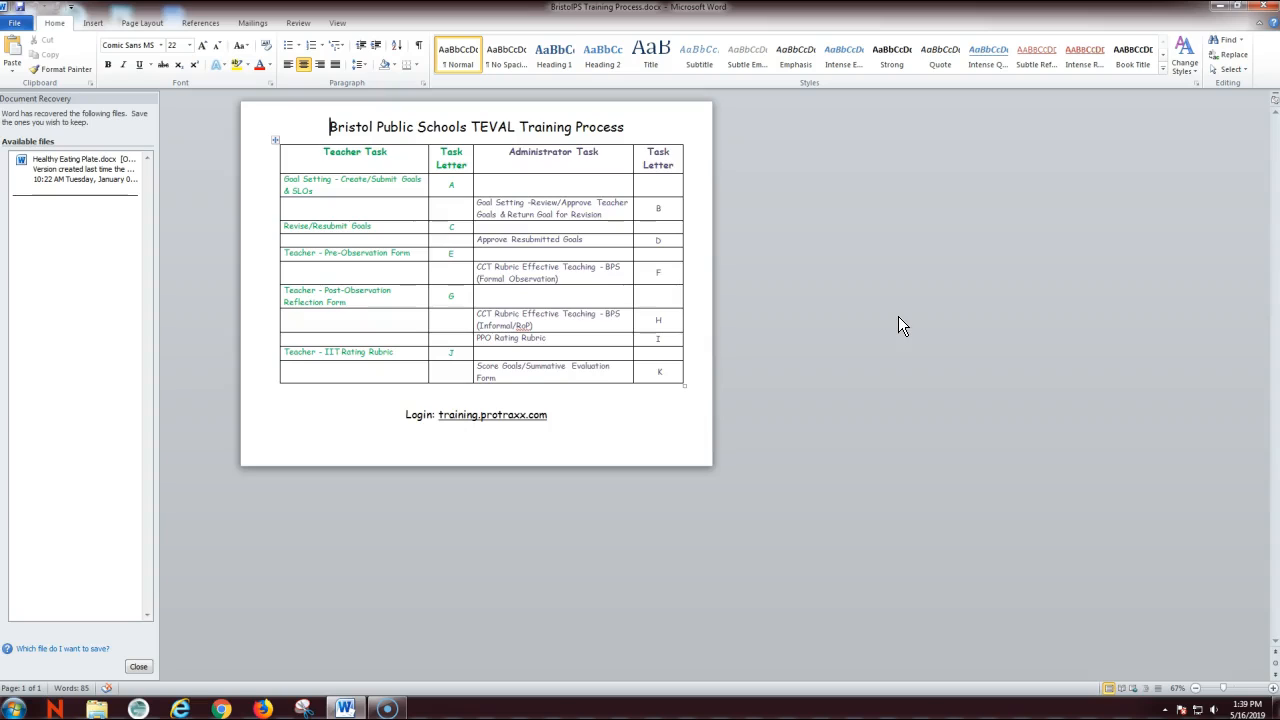
mouse_move(880, 332)
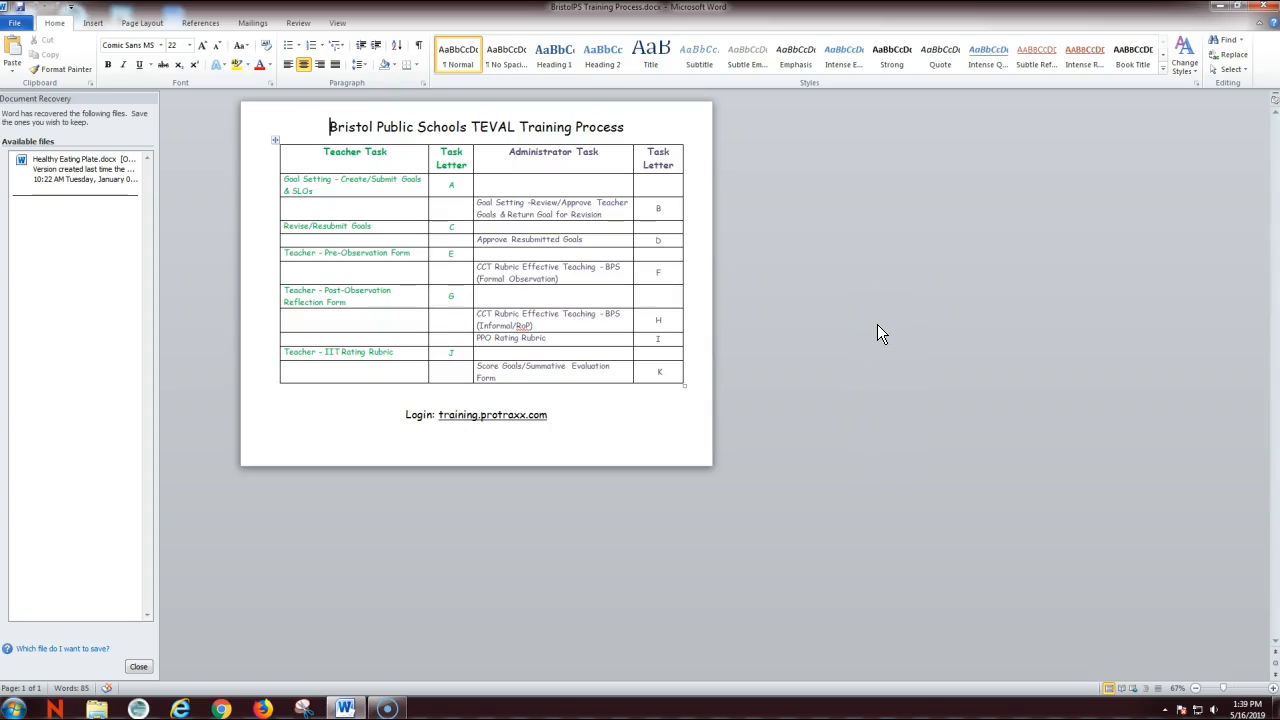